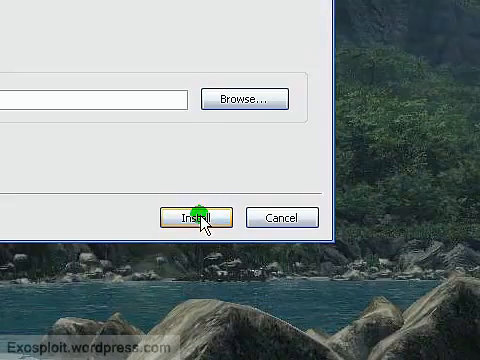
mouse_move(300, 218)
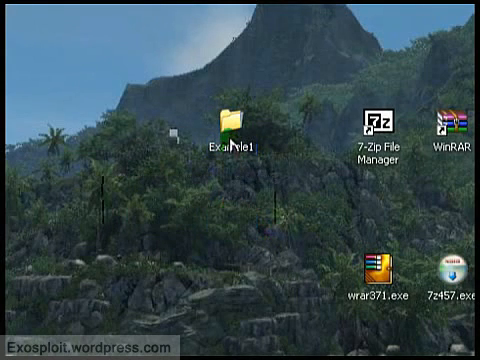
- Start archiving the Example1 folder and choose the new archive's format
right_click(232, 120)
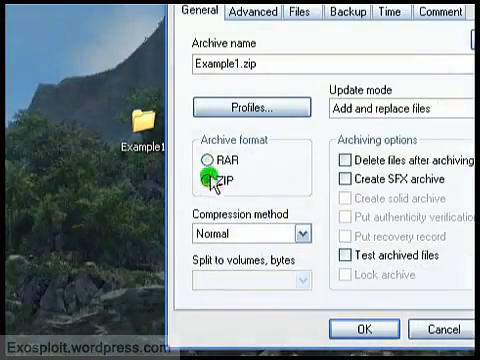
click(204, 162)
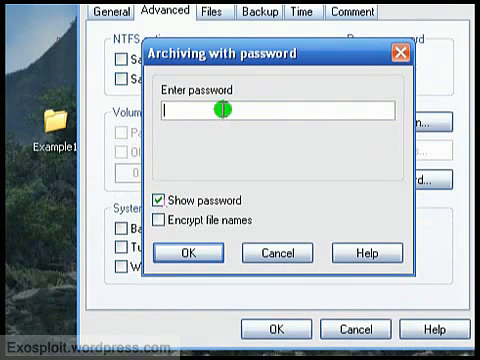
text(password)
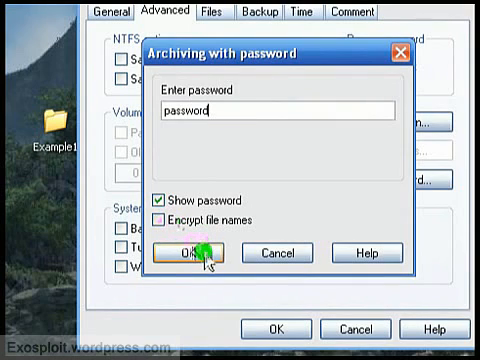
click(188, 252)
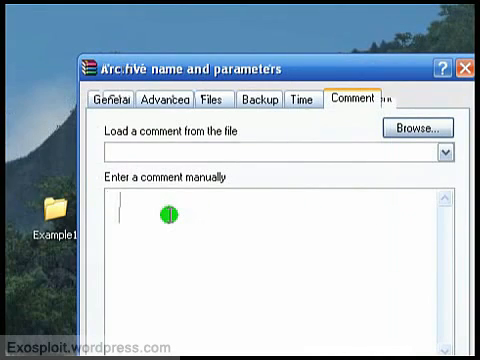
- Add the comment 'asds', create Example1.rar on the desktop and open it
text(asds)
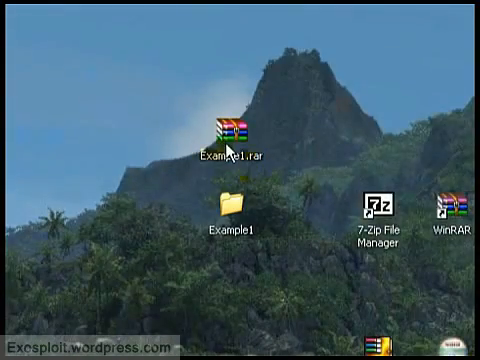
double_click(228, 204)
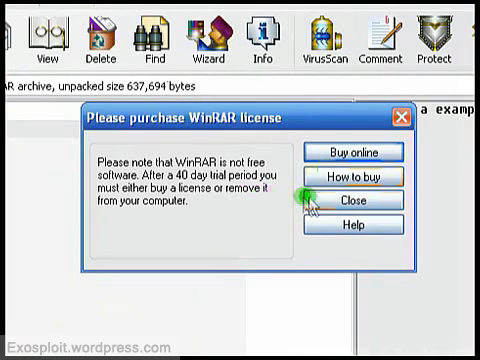
- Dismiss the license purchase reminder to reveal Example1 inside Example1.rar
click(368, 200)
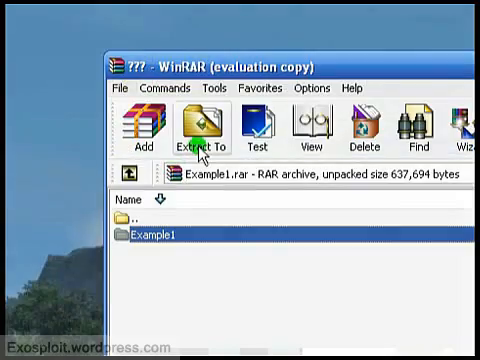
mouse_move(200, 136)
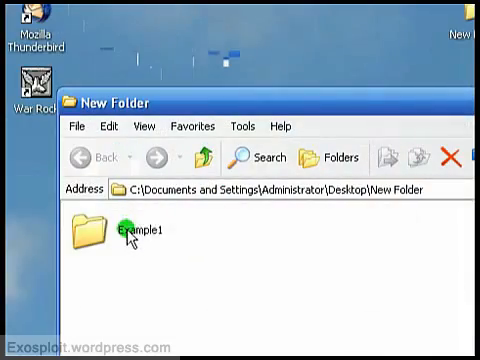
- Select the extracted Example1 folder in New Folder and delete it
click(138, 232)
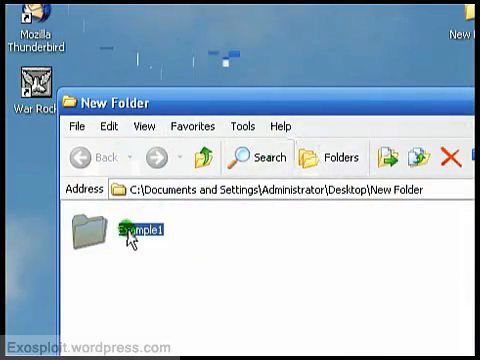
key(Delete)
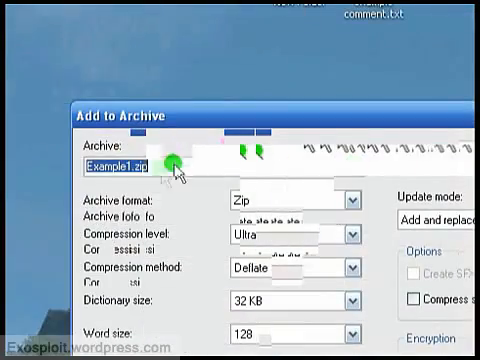
click(344, 196)
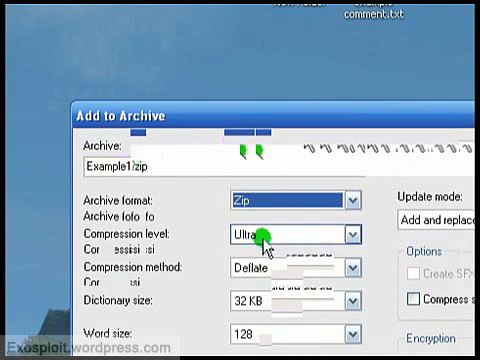
click(348, 236)
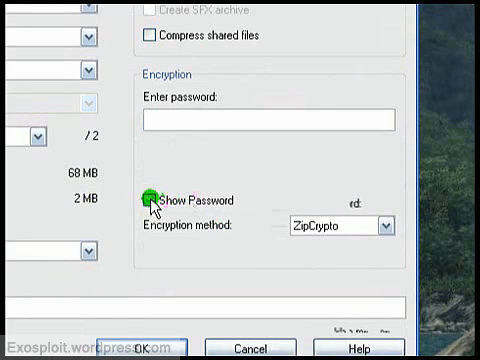
click(146, 200)
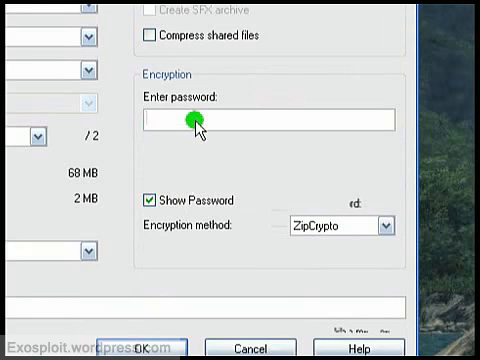
text(password)
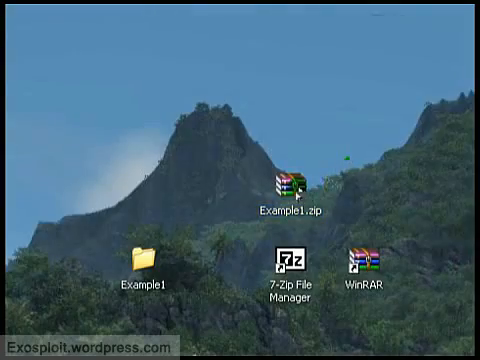
click(296, 184)
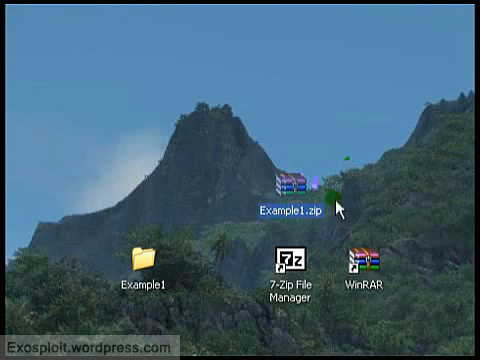